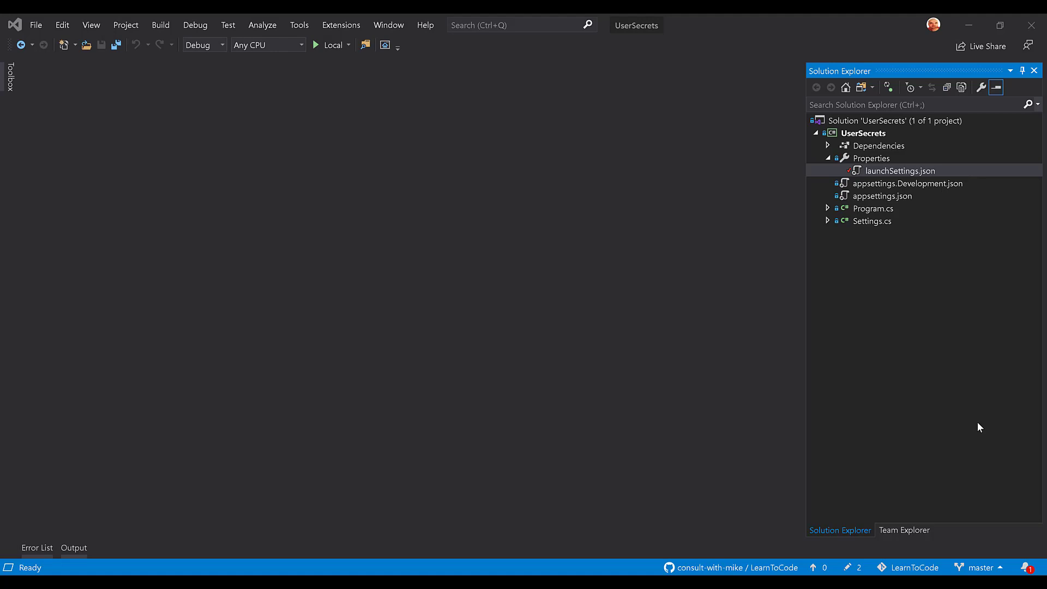
{"action": "mouse_move", "coordinate": [928, 275]}
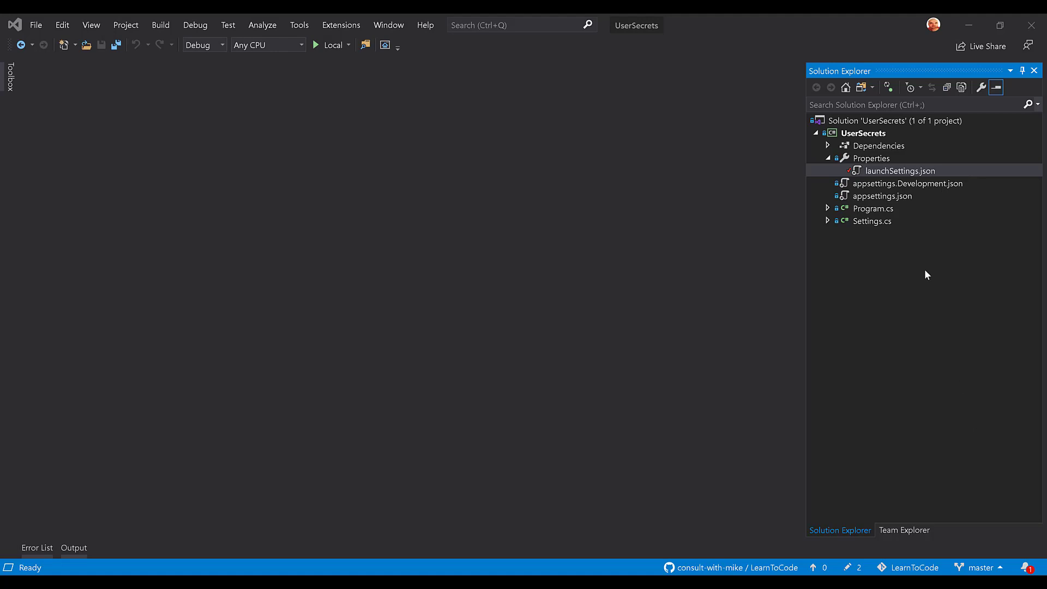
{"action": "mouse_move", "coordinate": [907, 148]}
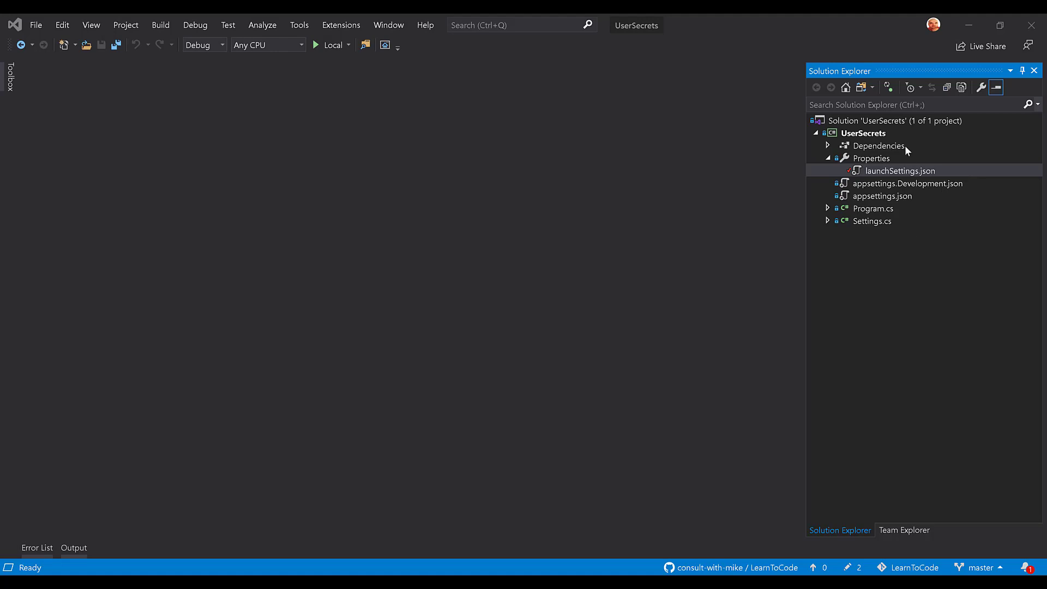
Open the UserSecrets .csproj and review its six Microsoft.Extensions 3.1.3 package references
{"action": "double_click", "coordinate": [863, 132]}
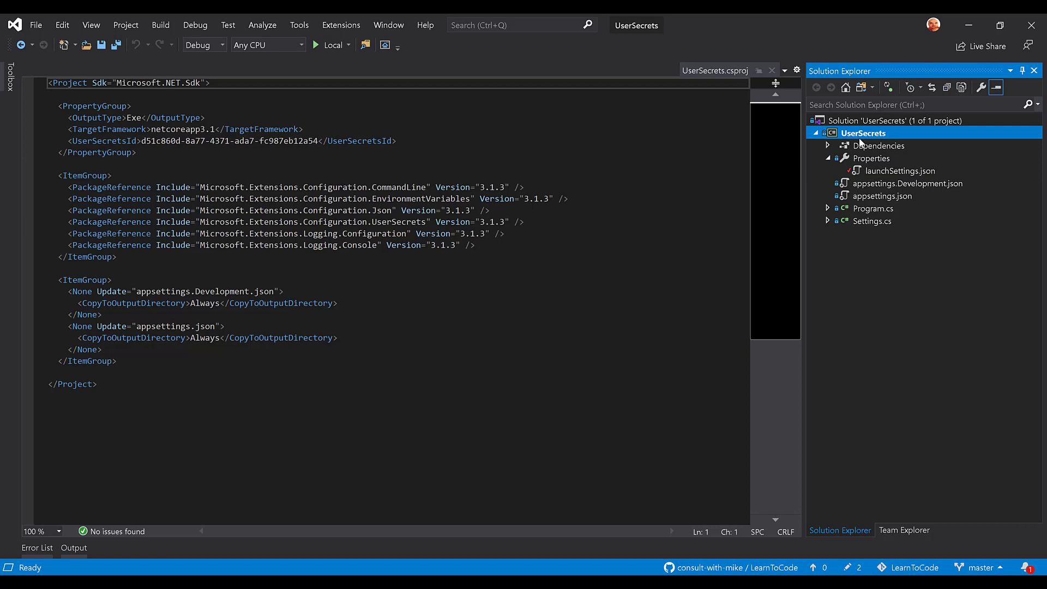
{"action": "left_click", "coordinate": [826, 146]}
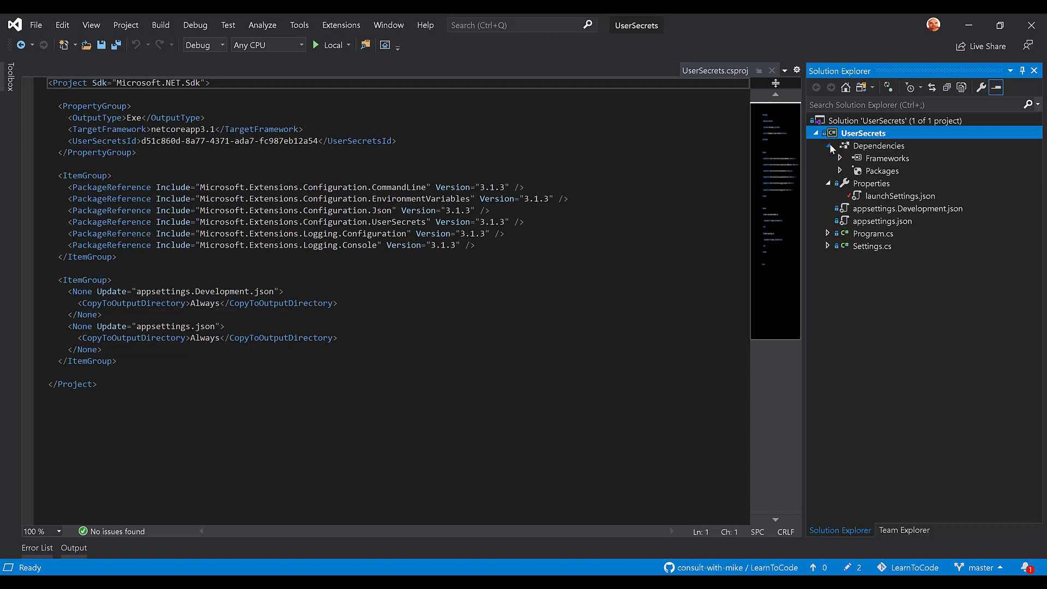
{"action": "left_click", "coordinate": [839, 170]}
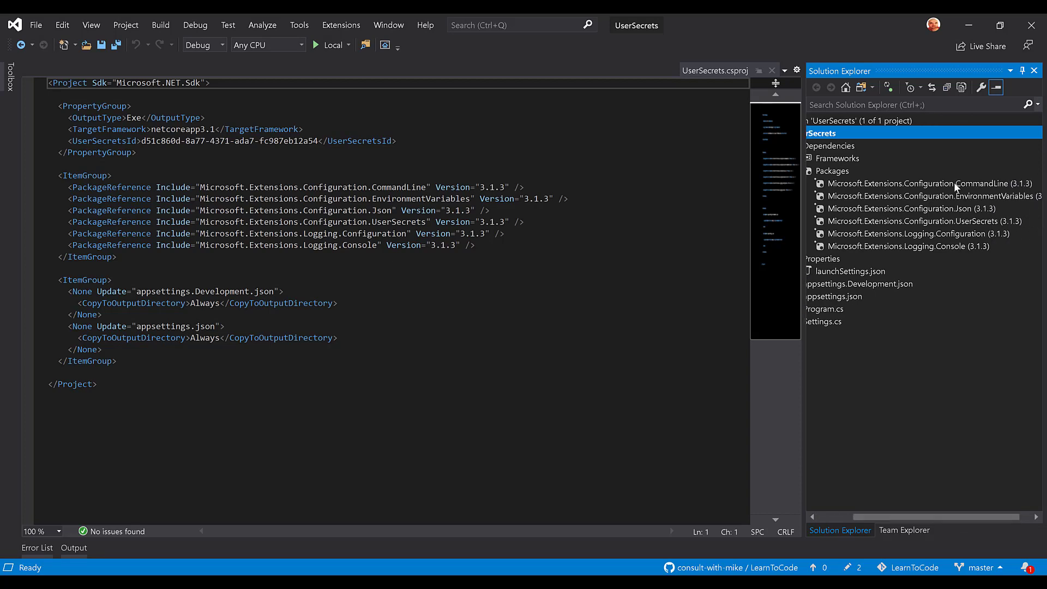
{"action": "mouse_move", "coordinate": [955, 196]}
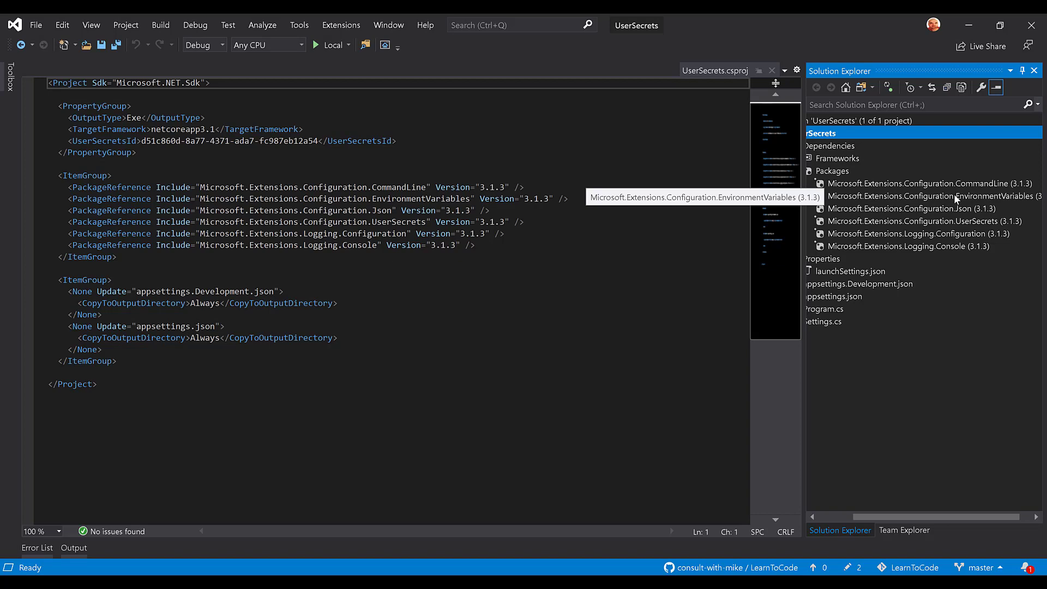
{"action": "mouse_move", "coordinate": [956, 208]}
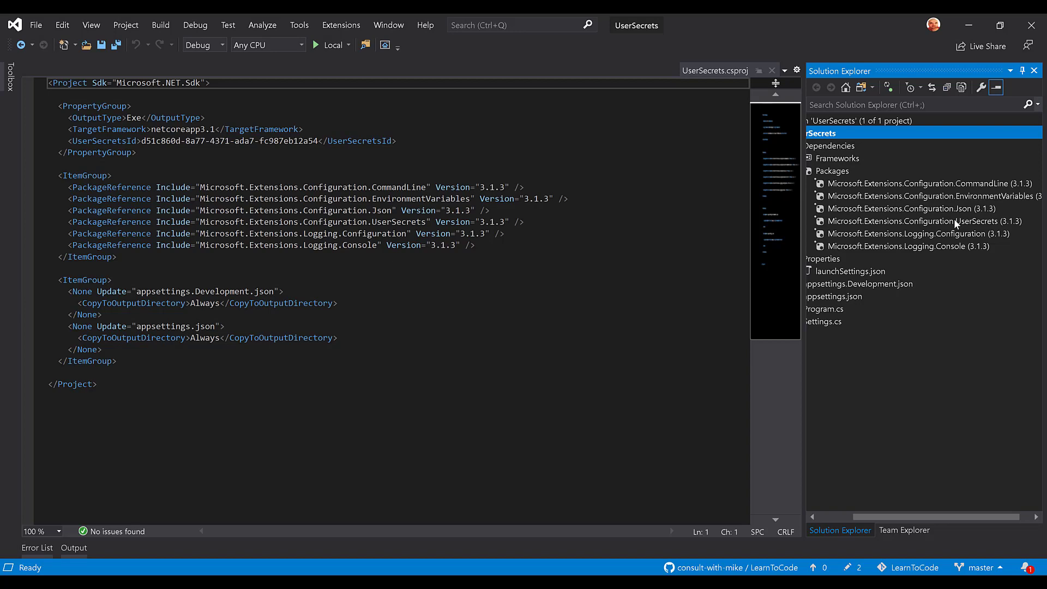
{"action": "mouse_move", "coordinate": [958, 231]}
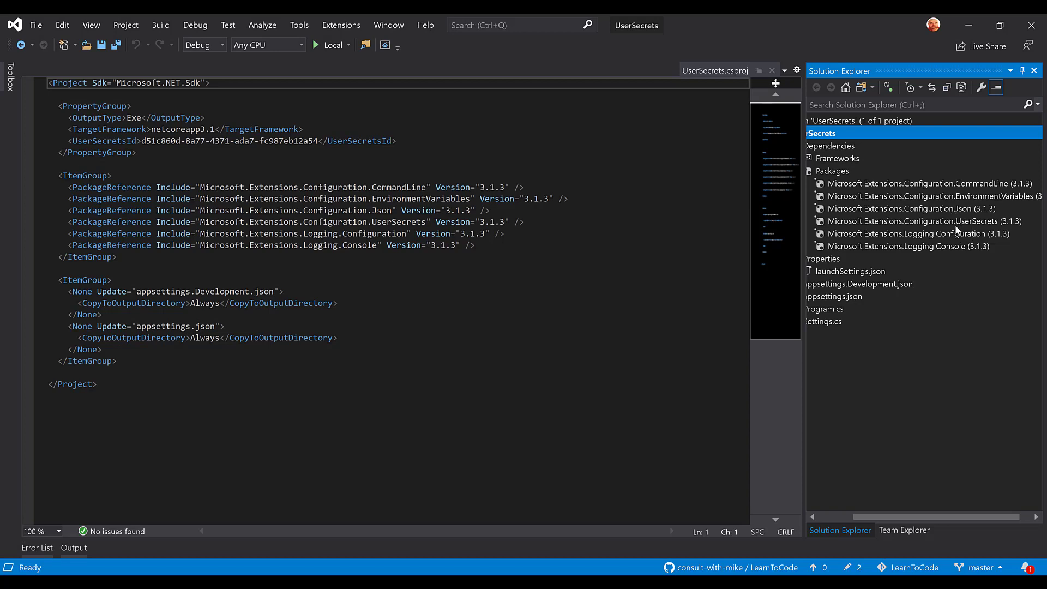
{"action": "mouse_move", "coordinate": [934, 266]}
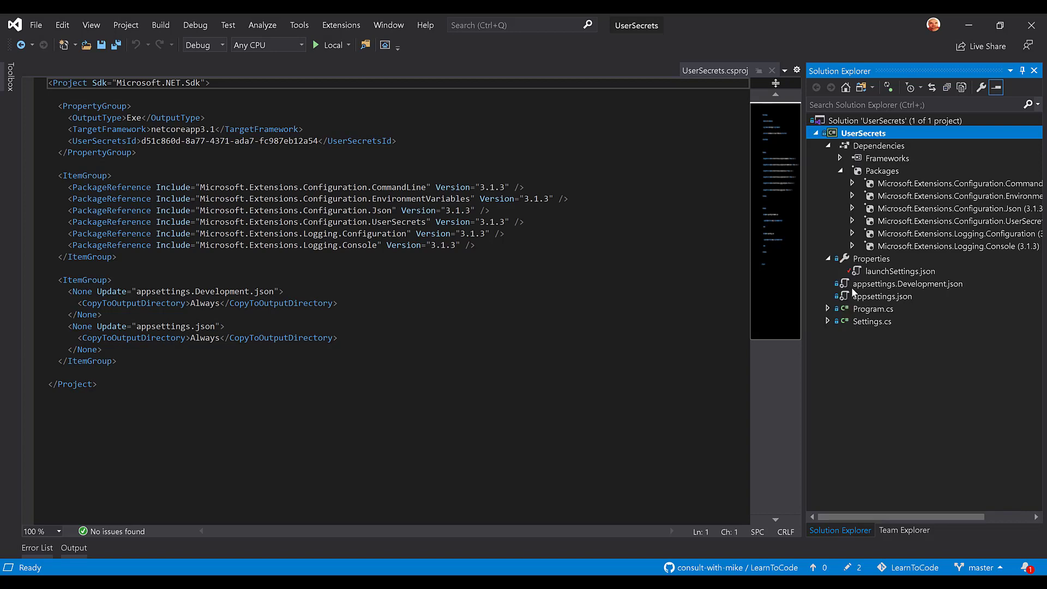
{"action": "left_click", "coordinate": [840, 171]}
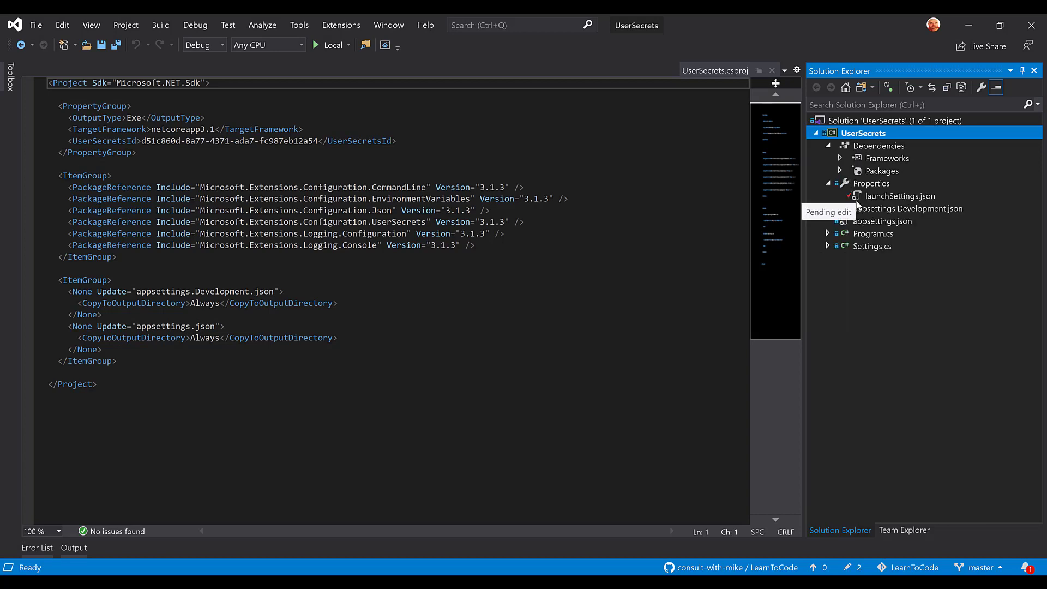
{"action": "left_click", "coordinate": [900, 196]}
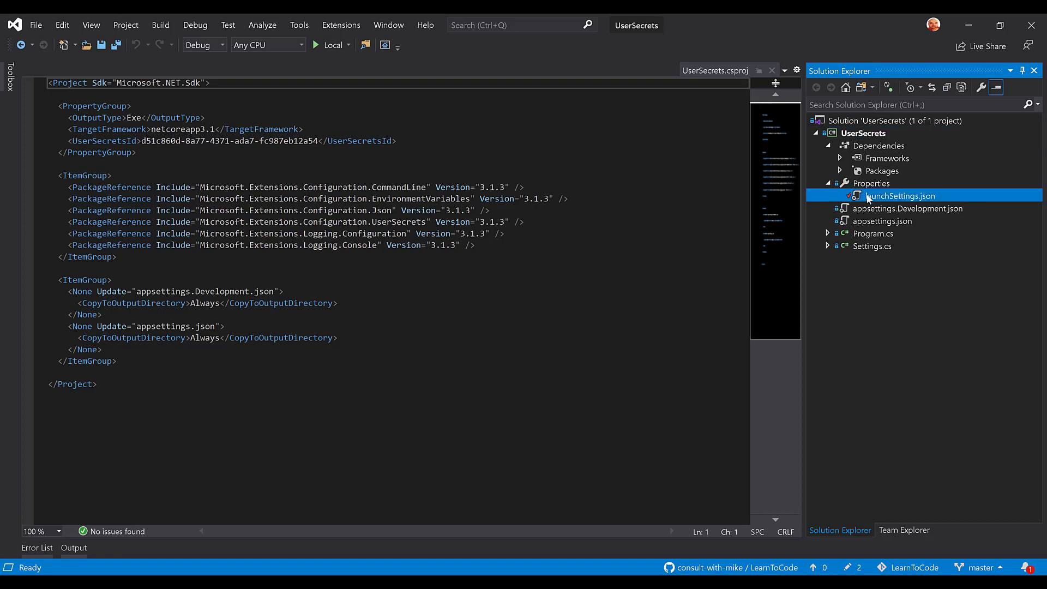
Review launchSettings.json's AppSettings__FirstSetting variable, close the .csproj, and open appsettings.json
{"action": "double_click", "coordinate": [900, 195]}
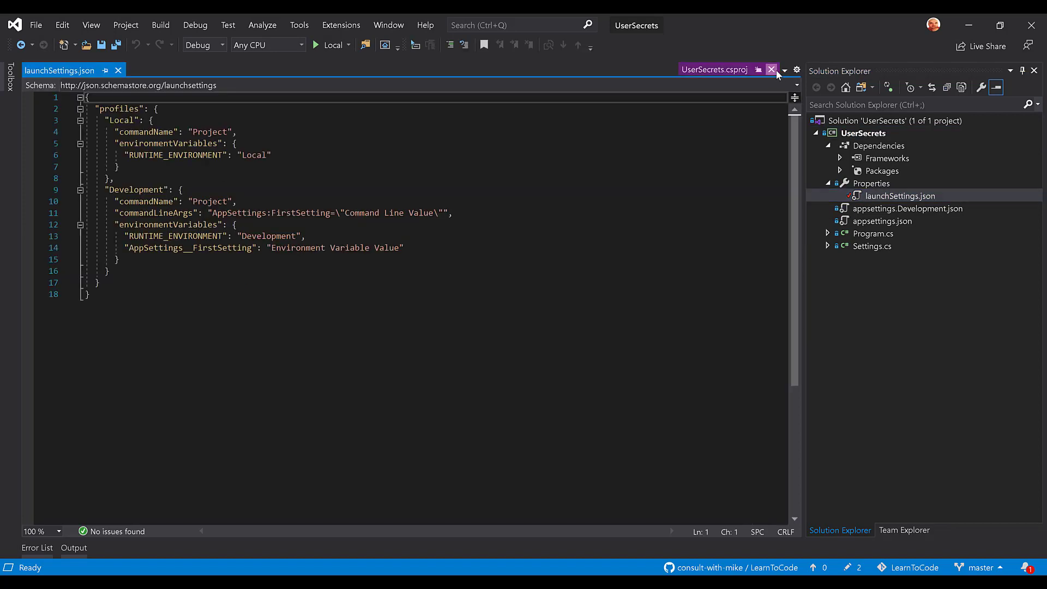
{"action": "left_click", "coordinate": [771, 70]}
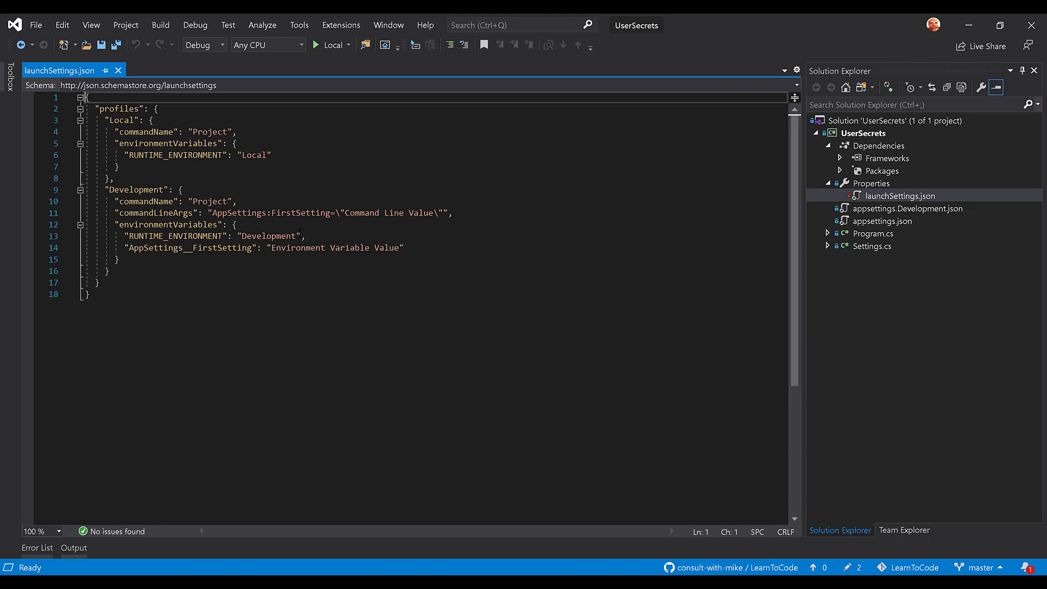
{"action": "mouse_move", "coordinate": [854, 143]}
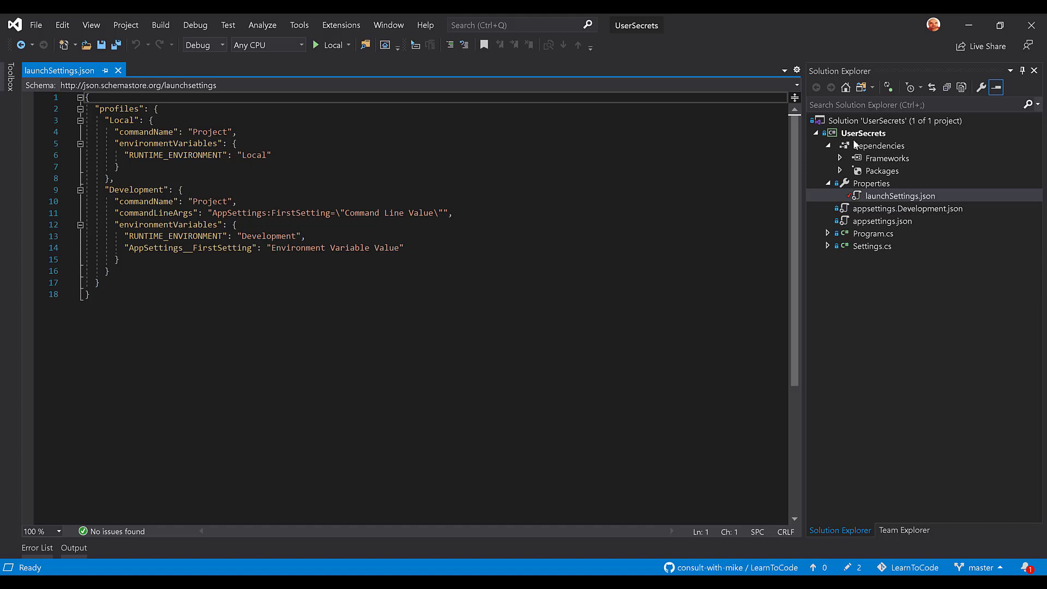
{"action": "mouse_move", "coordinate": [861, 136]}
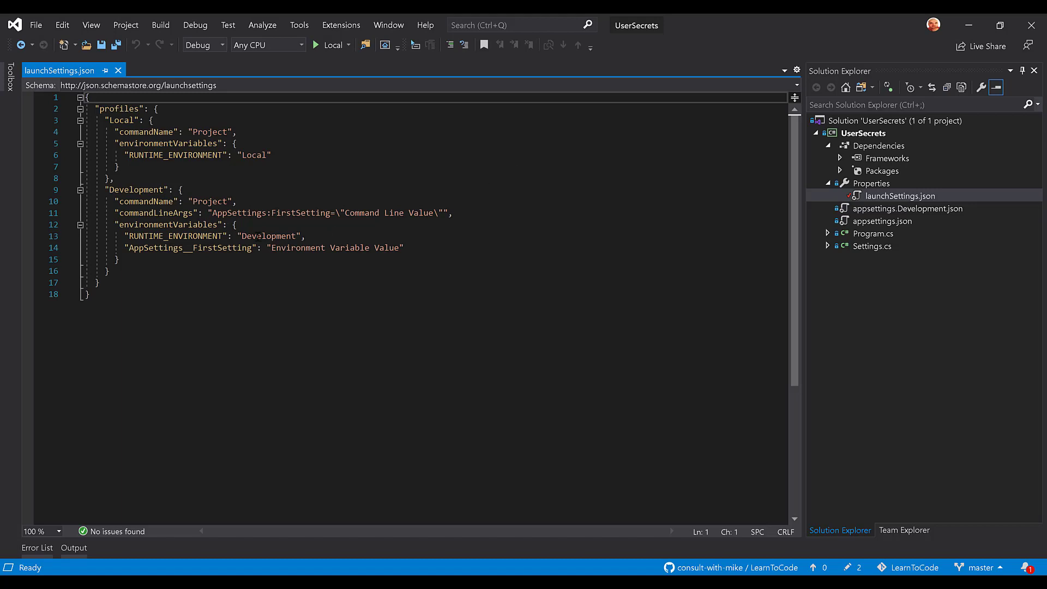
{"action": "double_click", "coordinate": [207, 248]}
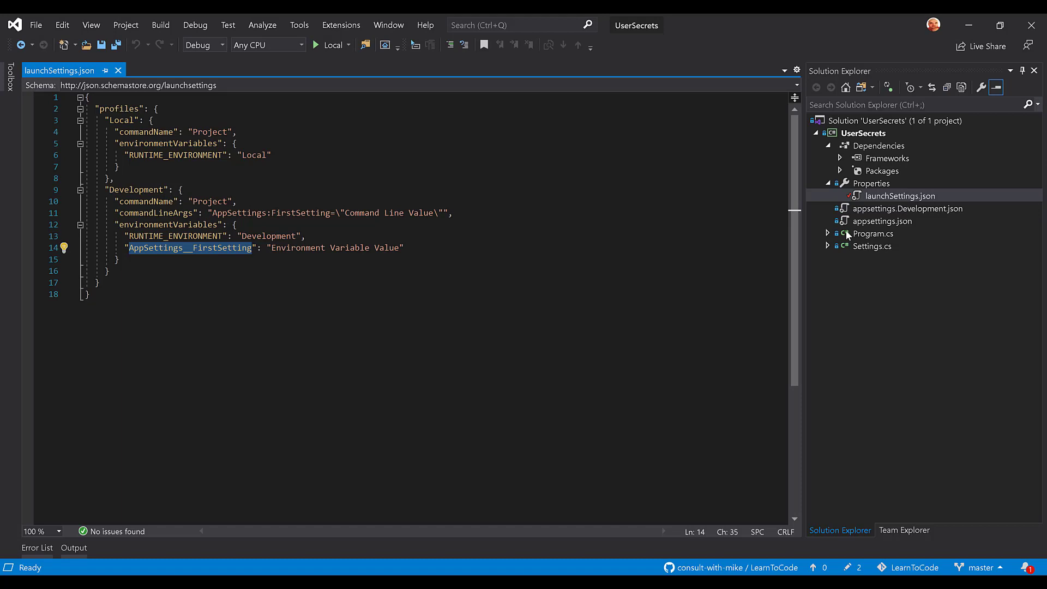
{"action": "double_click", "coordinate": [881, 221]}
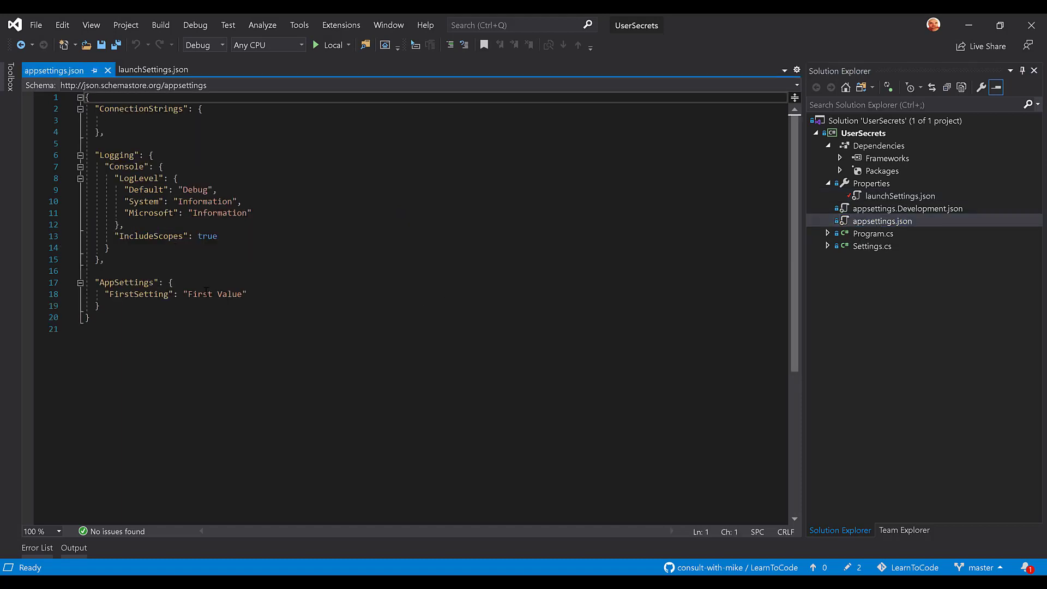
Compare FirstSetting's 'First Value' with the Development profile's command-line and environment overrides
{"action": "double_click", "coordinate": [198, 294]}
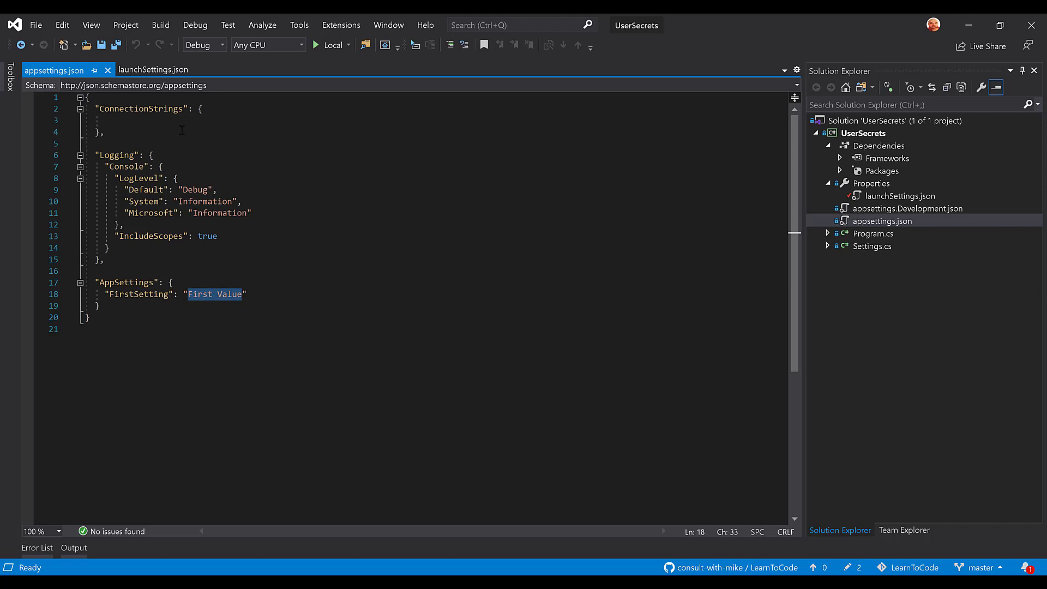
{"action": "mouse_move", "coordinate": [154, 69]}
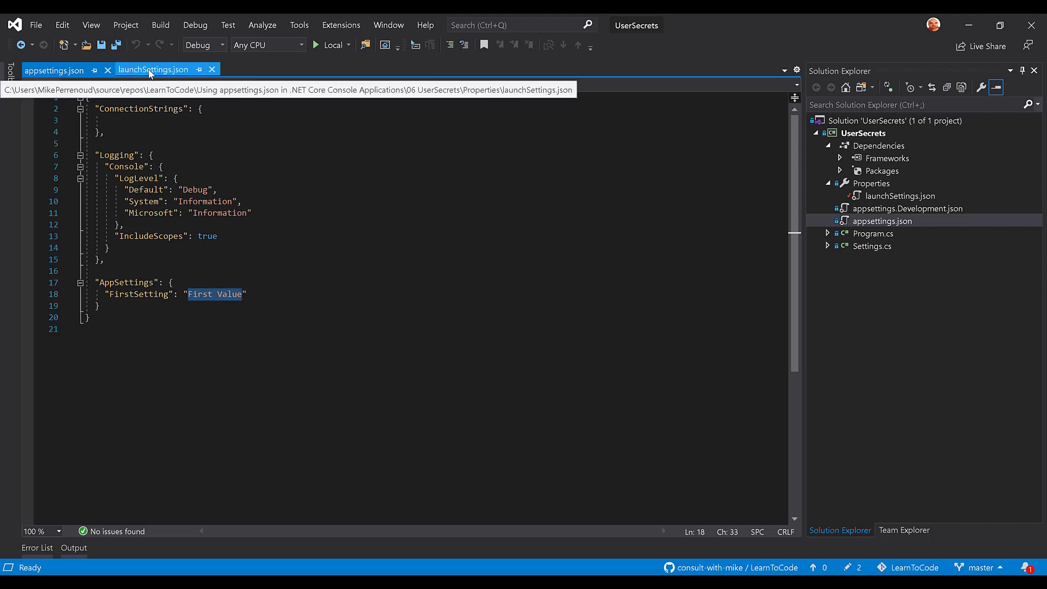
{"action": "left_click", "coordinate": [154, 70]}
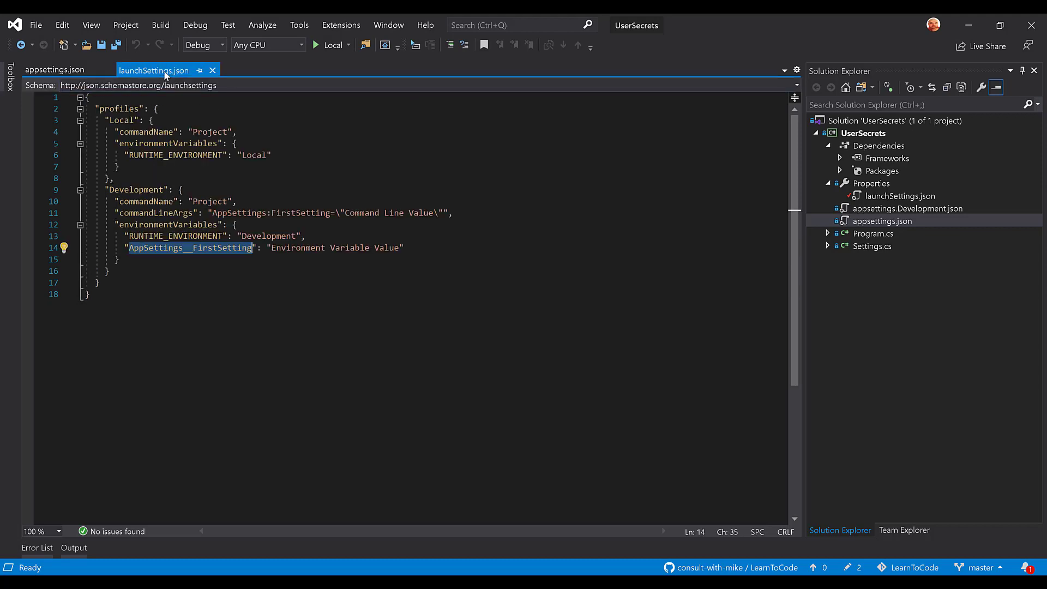
{"action": "mouse_move", "coordinate": [226, 254]}
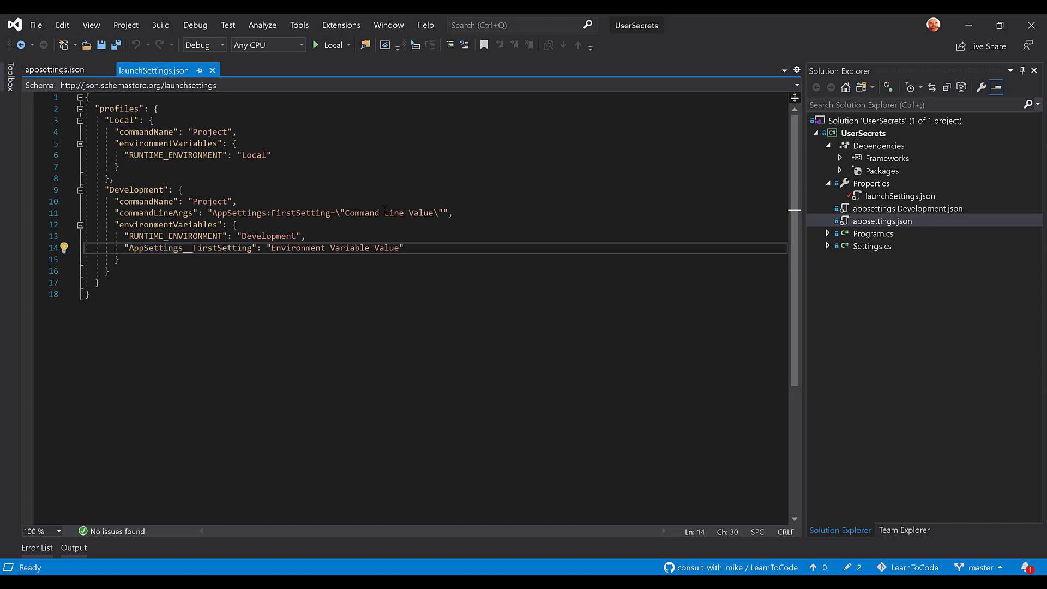
{"action": "double_click", "coordinate": [393, 212]}
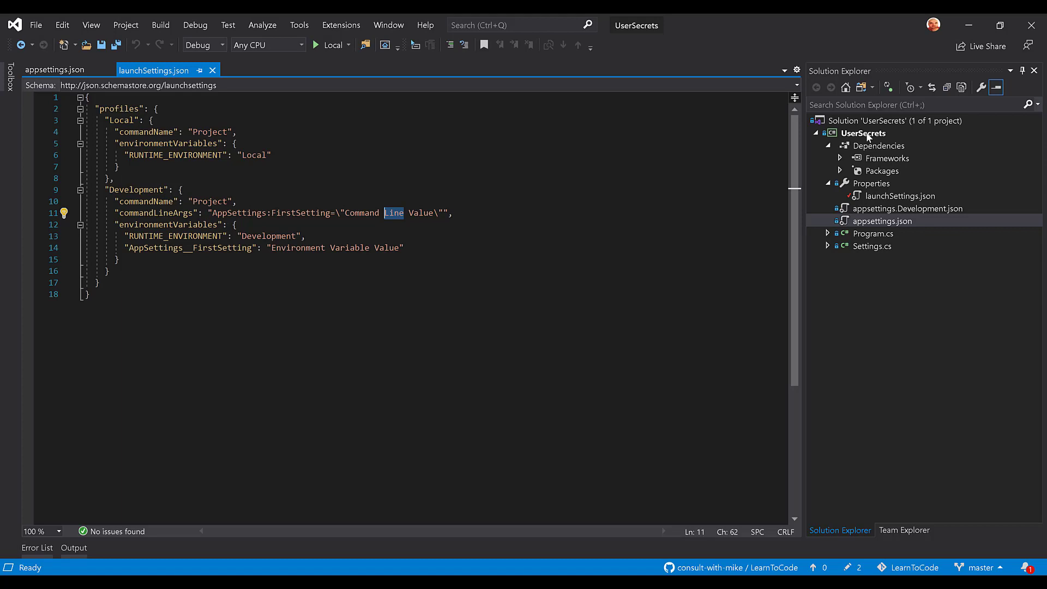
Open Manage User Secrets and review AppSettings:FirstSetting set to 'Secret Value' in secrets.json
{"action": "right_click", "coordinate": [863, 133]}
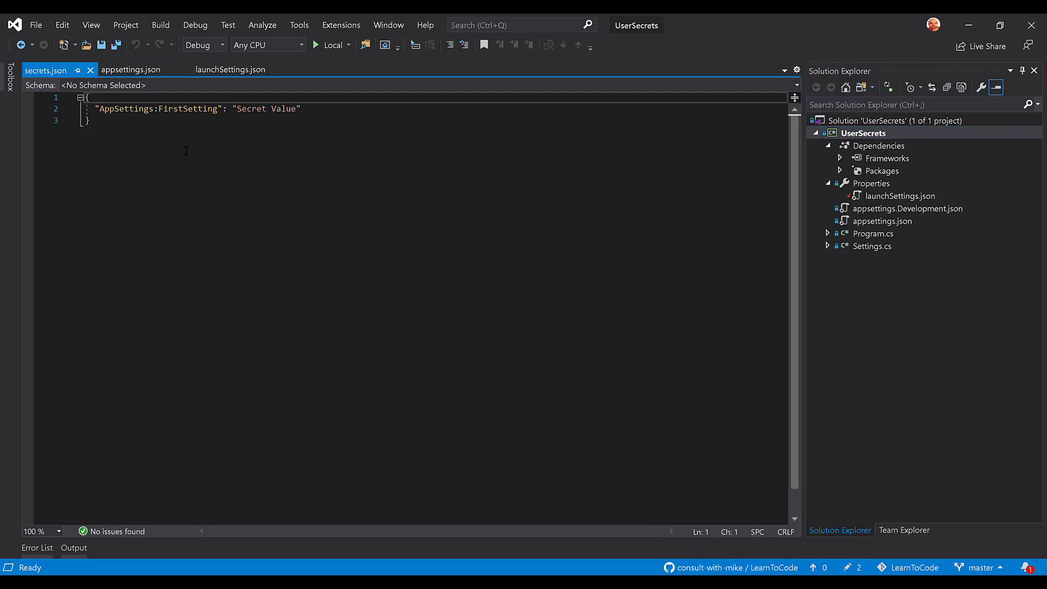
{"action": "mouse_move", "coordinate": [145, 130]}
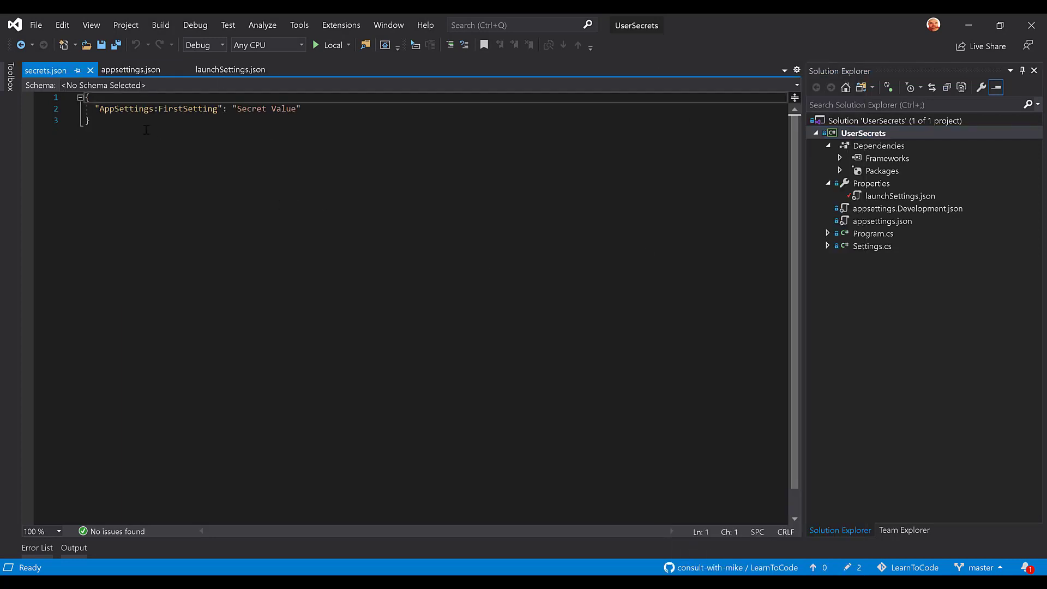
{"action": "double_click", "coordinate": [126, 108]}
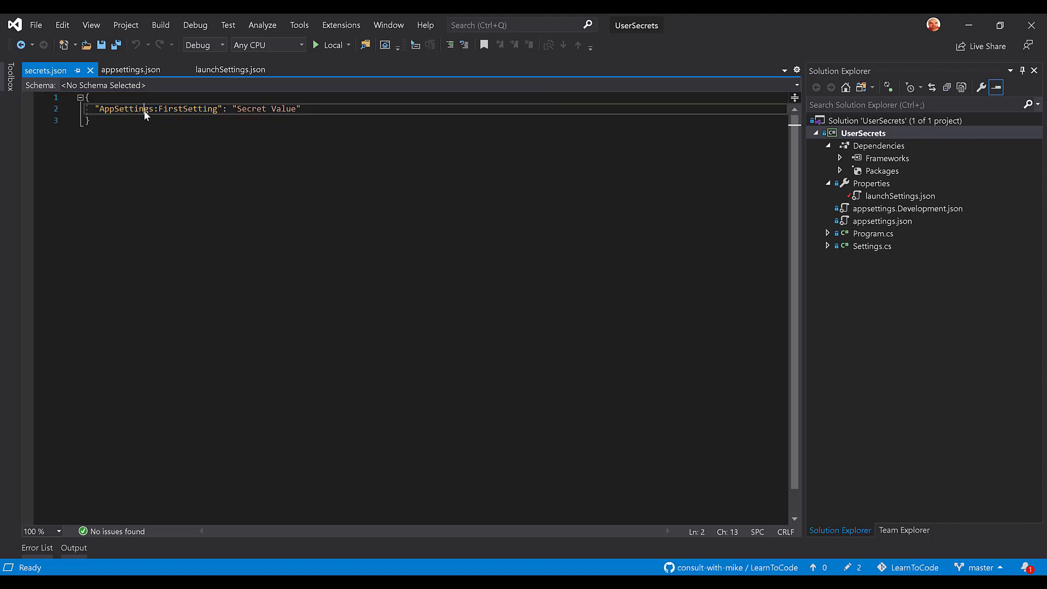
{"action": "double_click", "coordinate": [188, 109]}
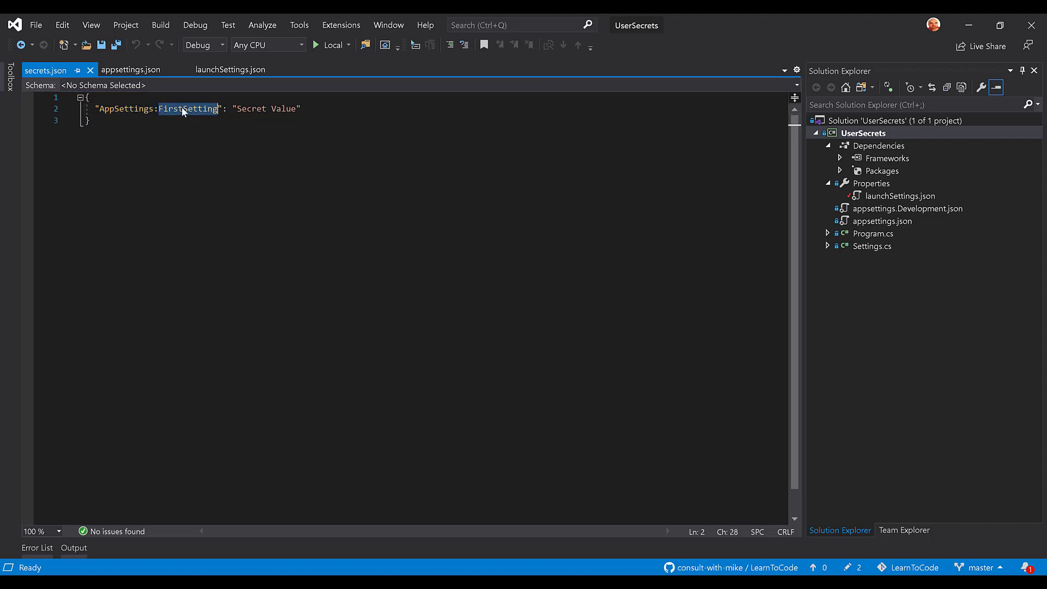
{"action": "mouse_move", "coordinate": [198, 113]}
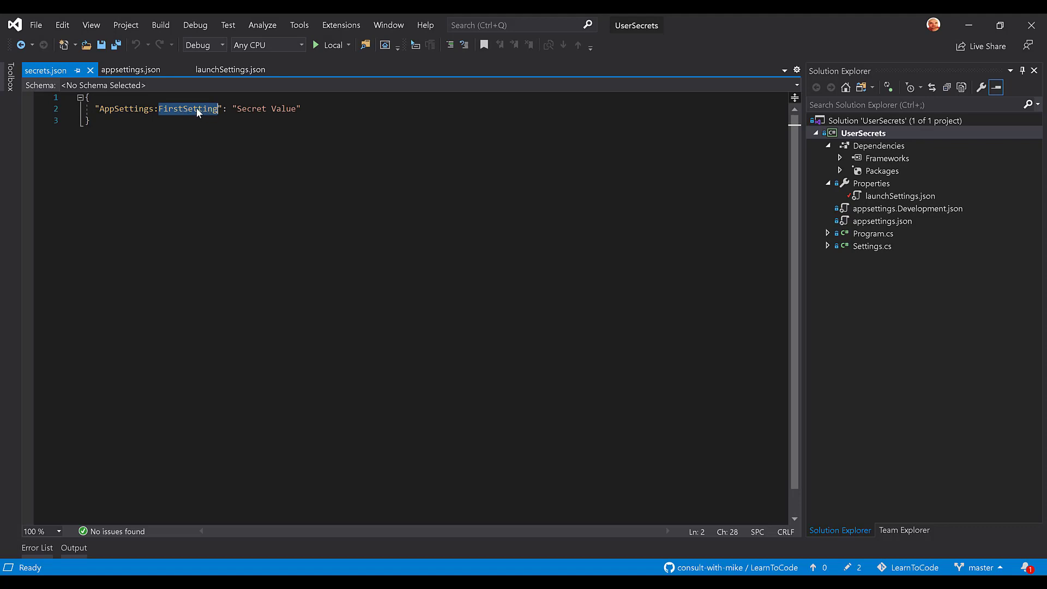
{"action": "left_click", "coordinate": [257, 108]}
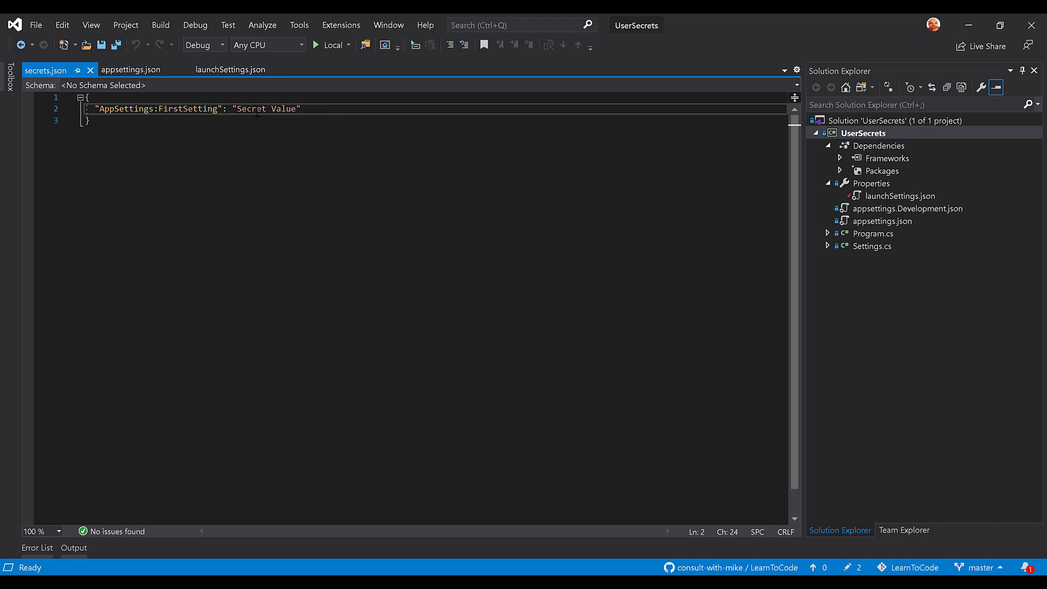
{"action": "double_click", "coordinate": [266, 108]}
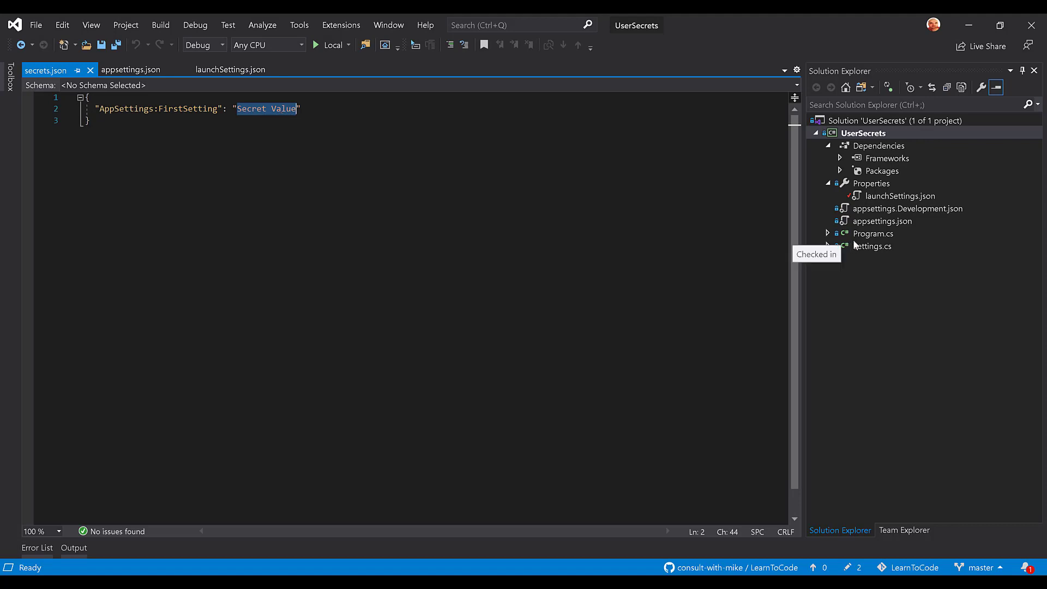
{"action": "double_click", "coordinate": [873, 234]}
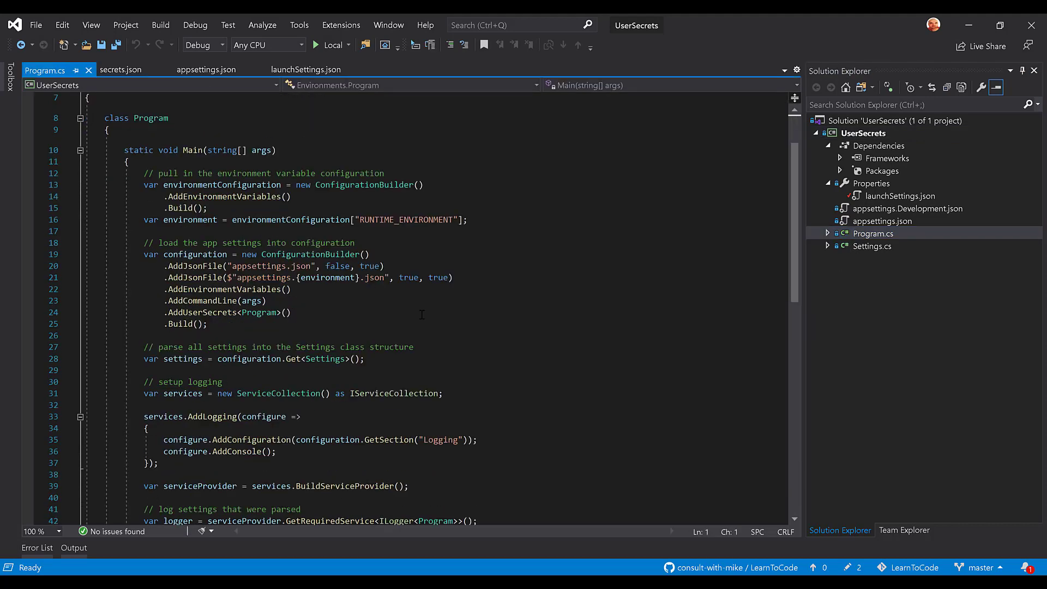
{"action": "left_click", "coordinate": [383, 266]}
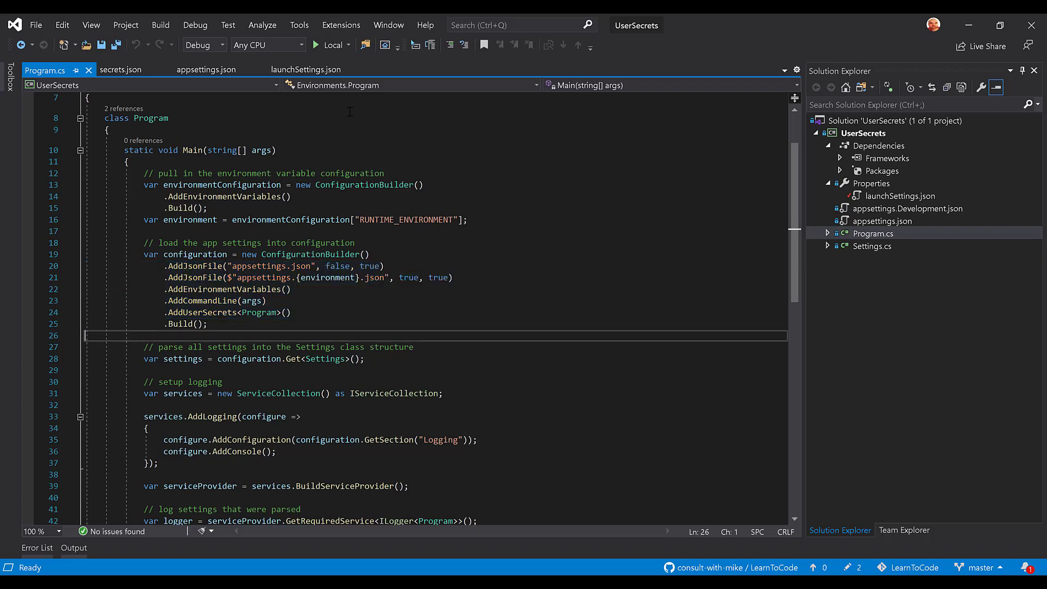
{"action": "mouse_move", "coordinate": [324, 52]}
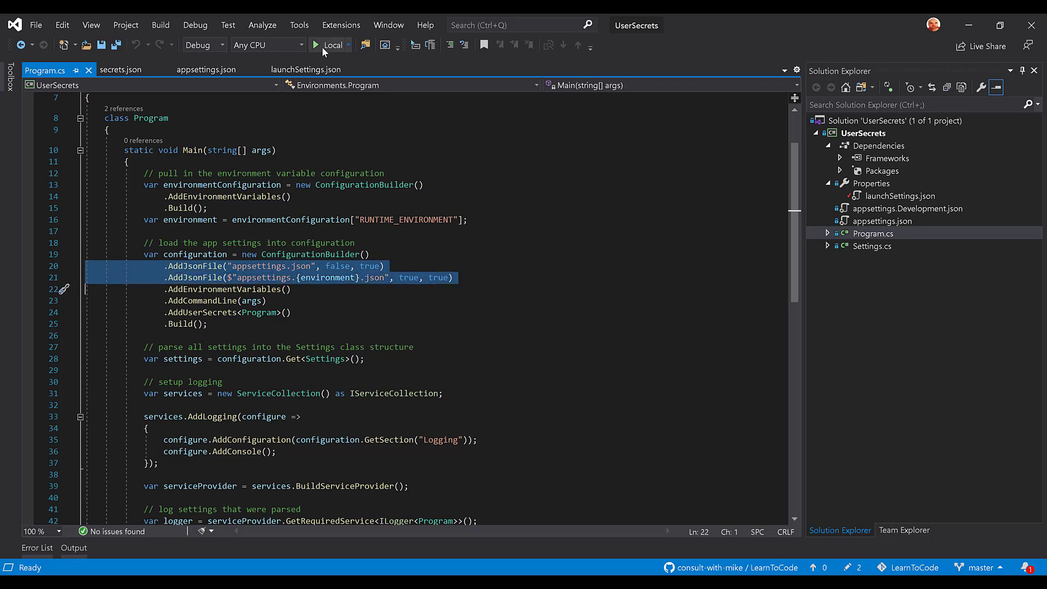
{"action": "key", "text": "Shift+Down"}
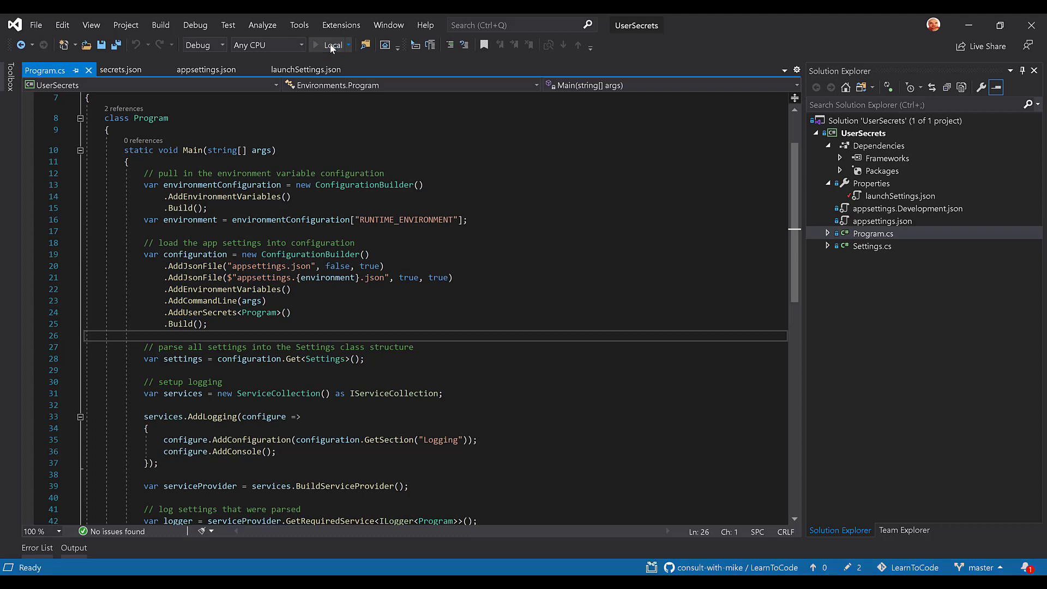
{"action": "left_click", "coordinate": [314, 44]}
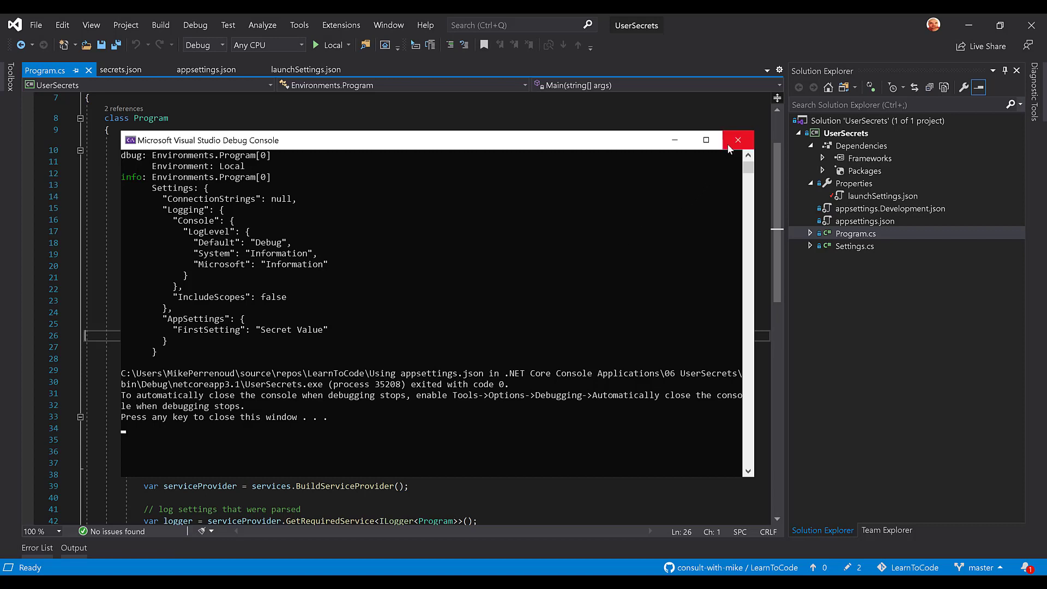
{"action": "left_click", "coordinate": [738, 140]}
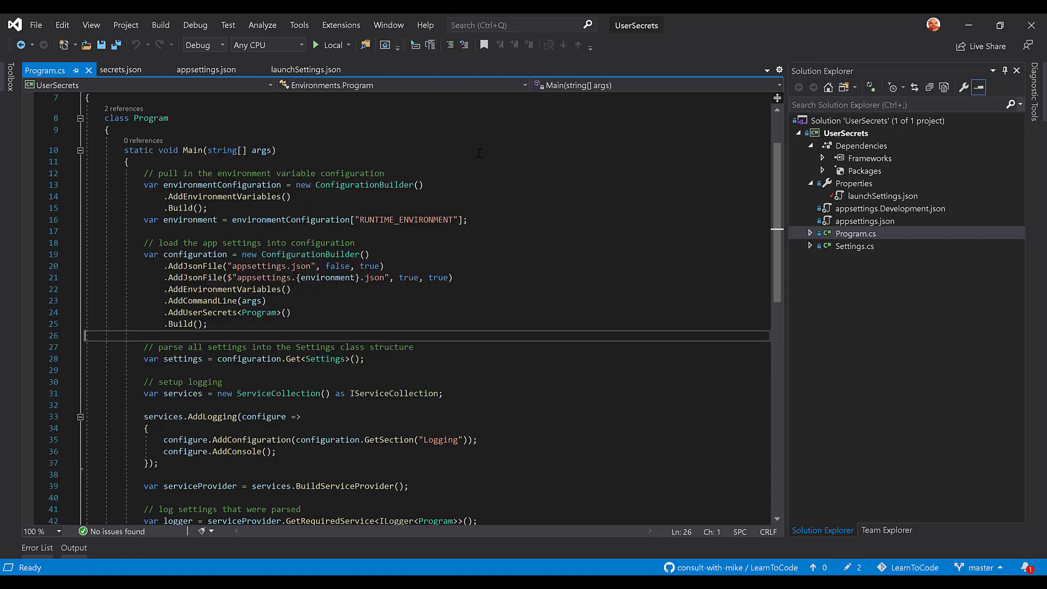
{"action": "mouse_move", "coordinate": [265, 127]}
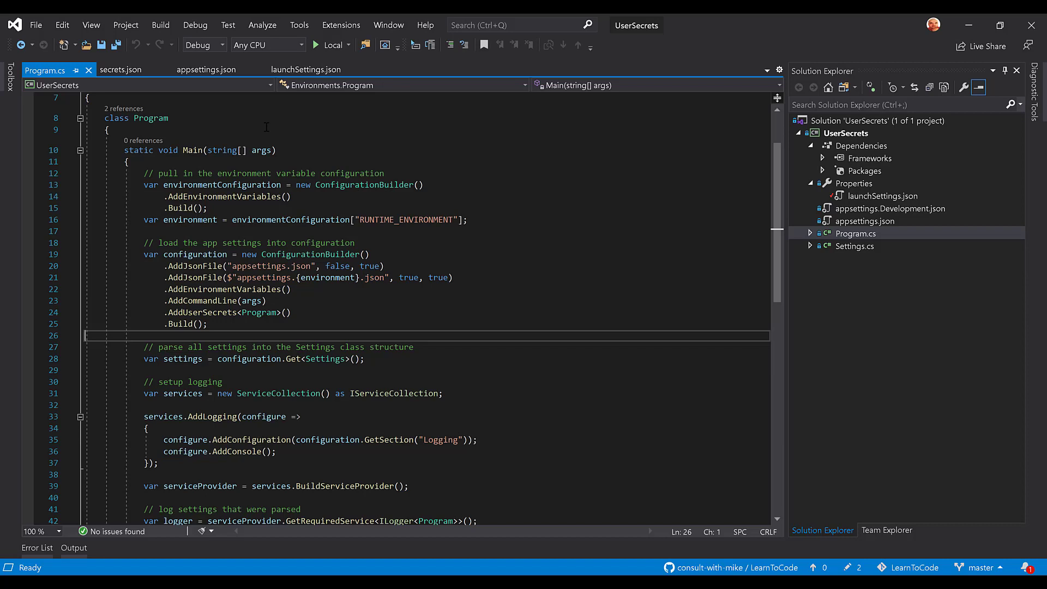